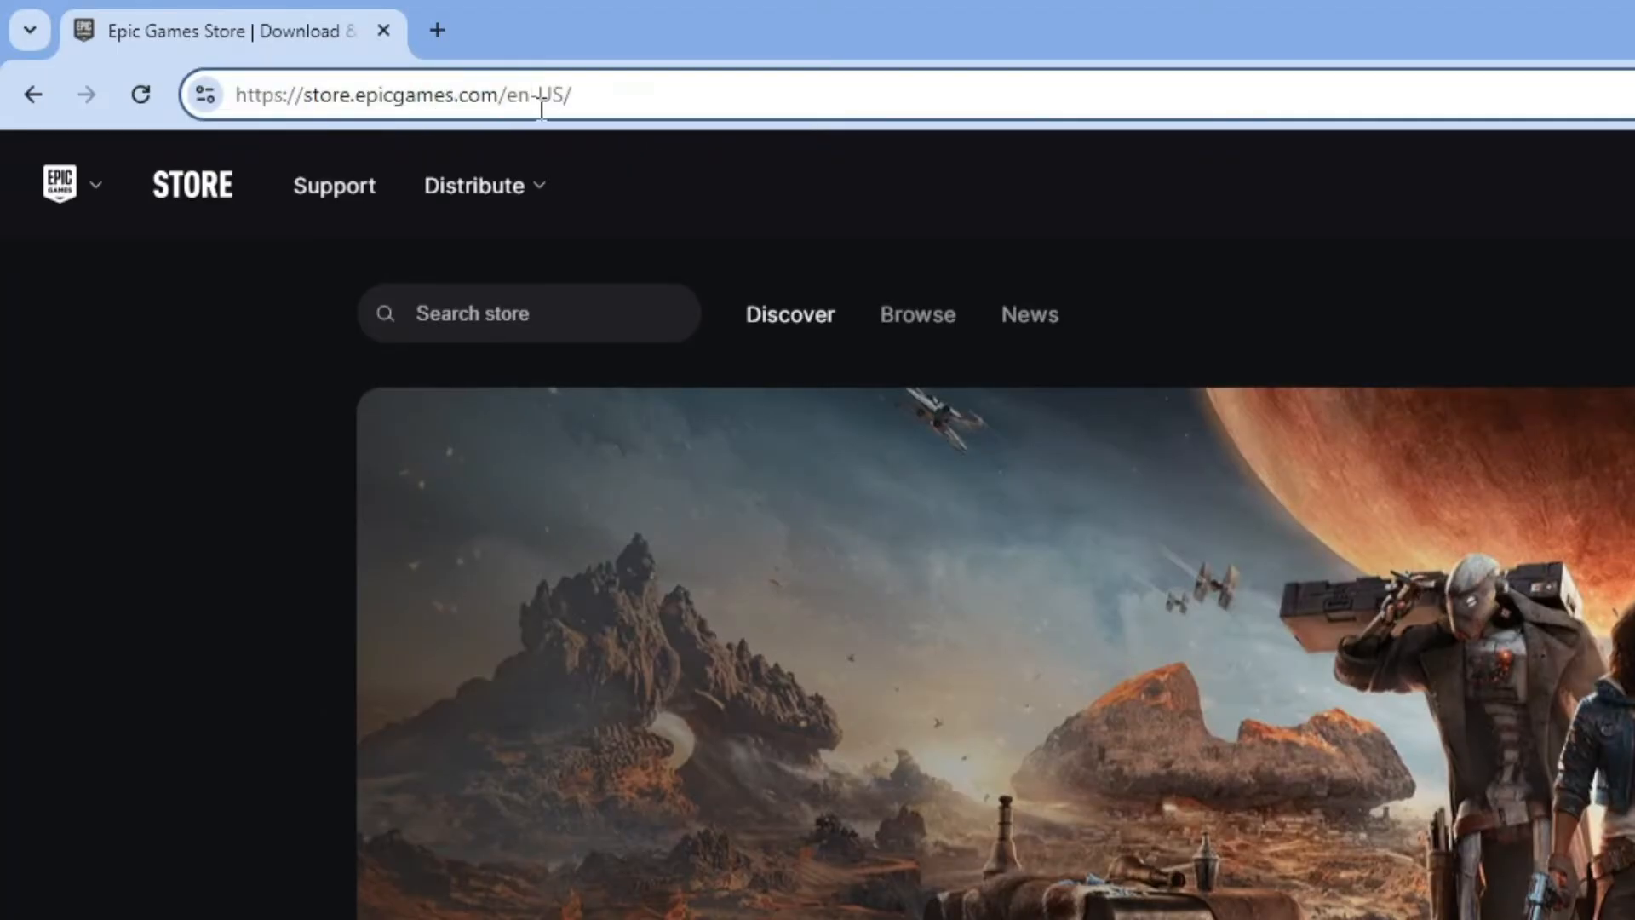
Append /help to the store URL to load the Epic Games Player Support site
{"action": "double_click", "coordinate": [536, 95]}
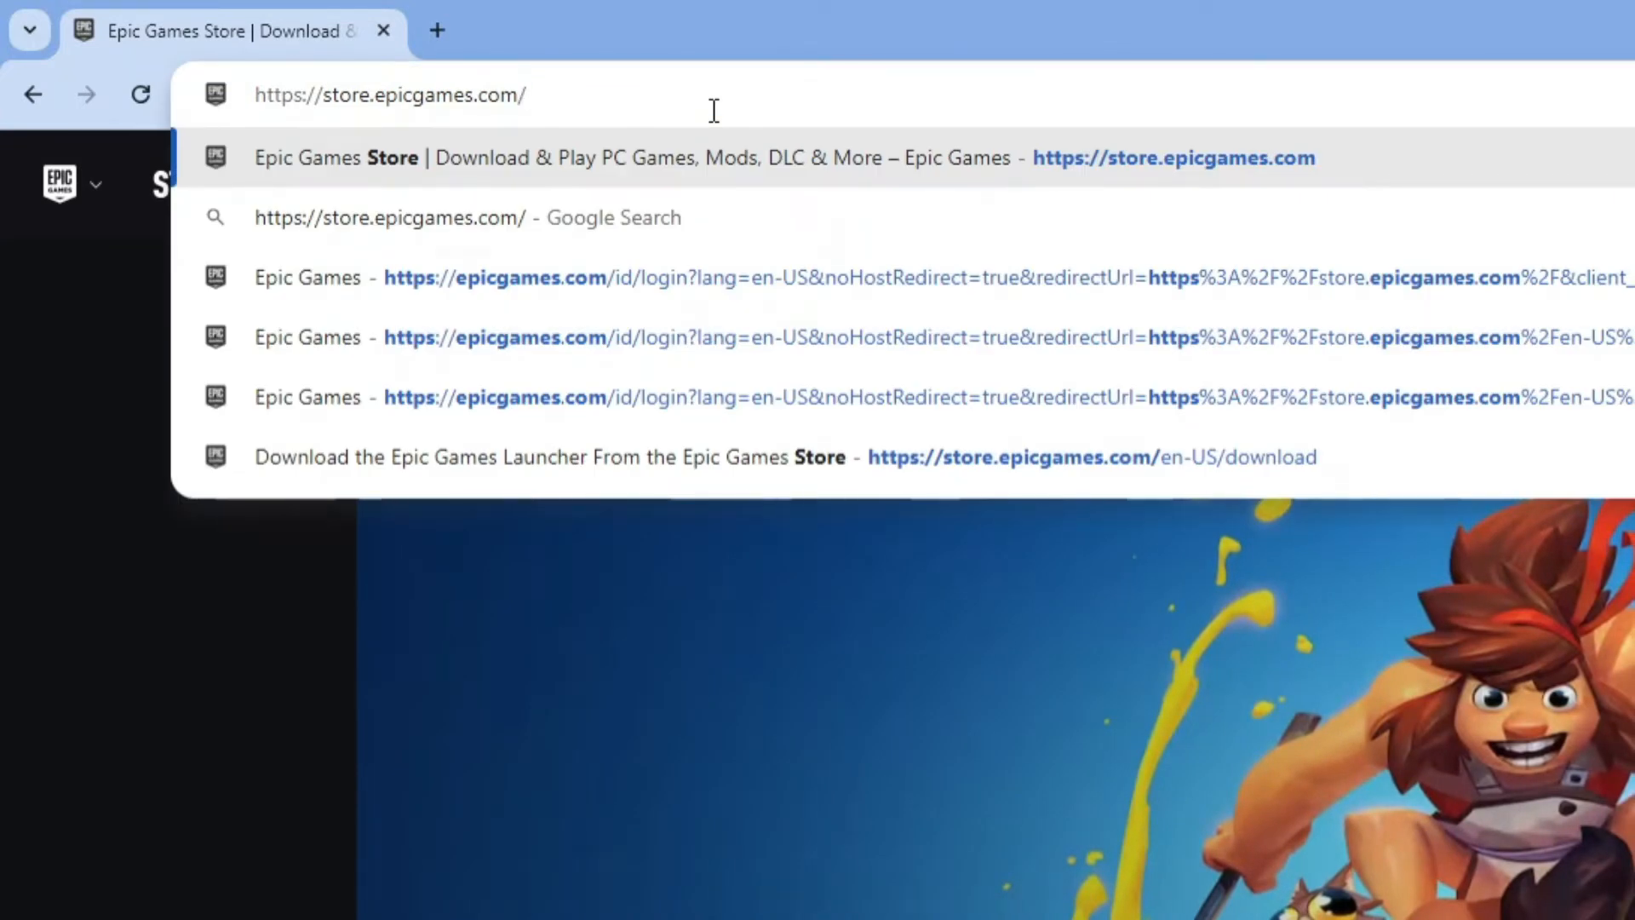
{"action": "type", "text": "/help/en-US/"}
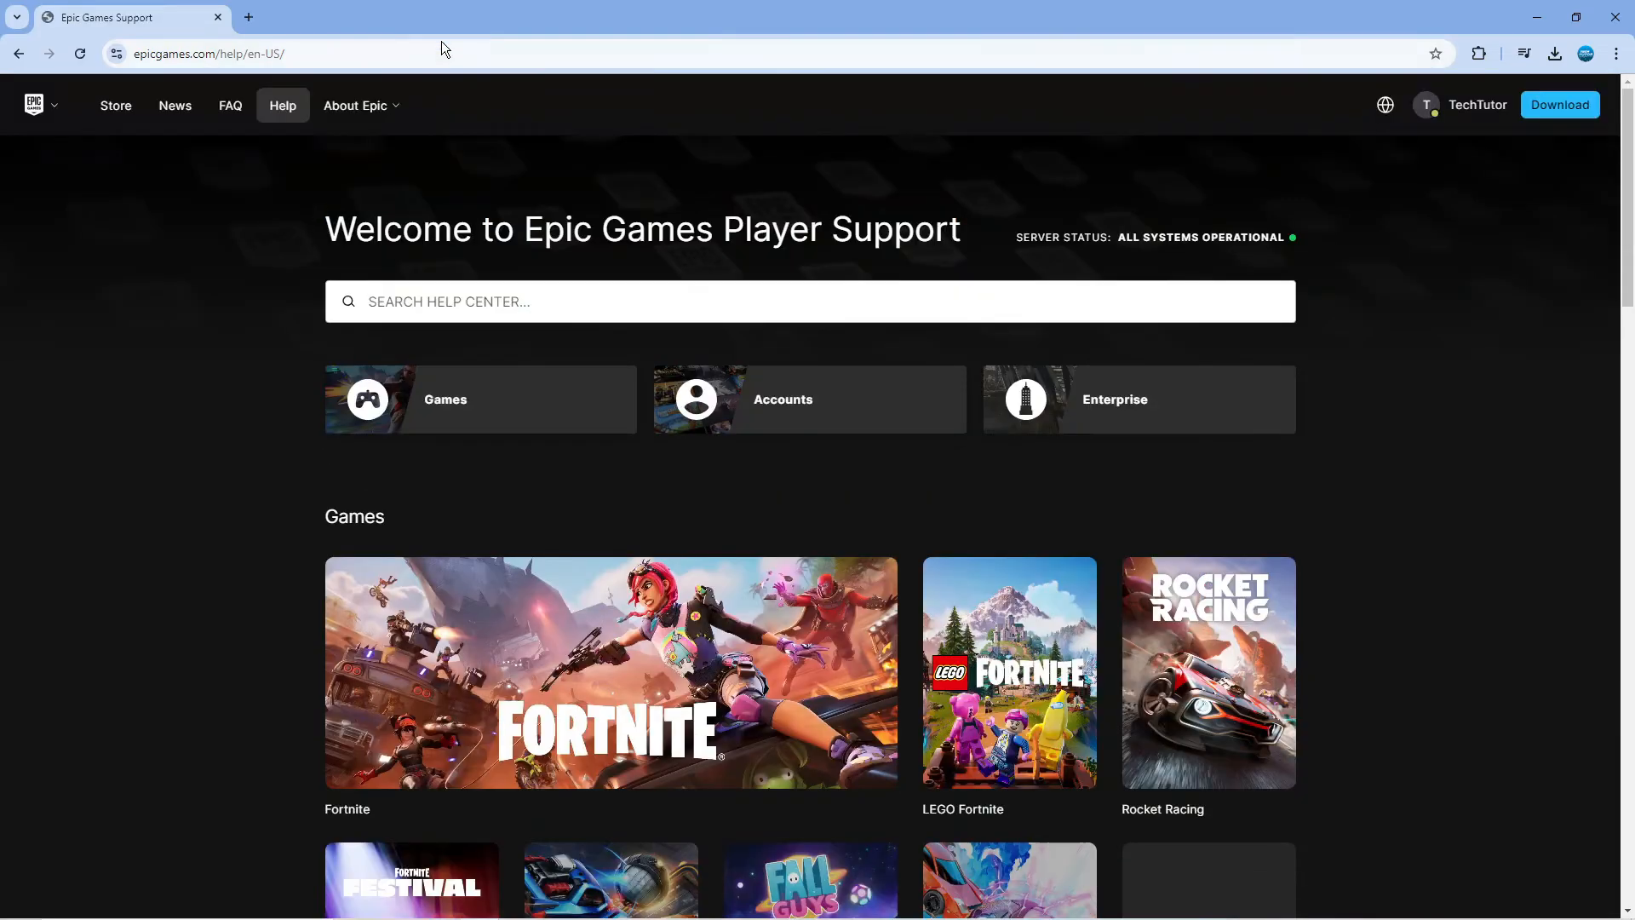
{"action": "mouse_move", "coordinate": [988, 277]}
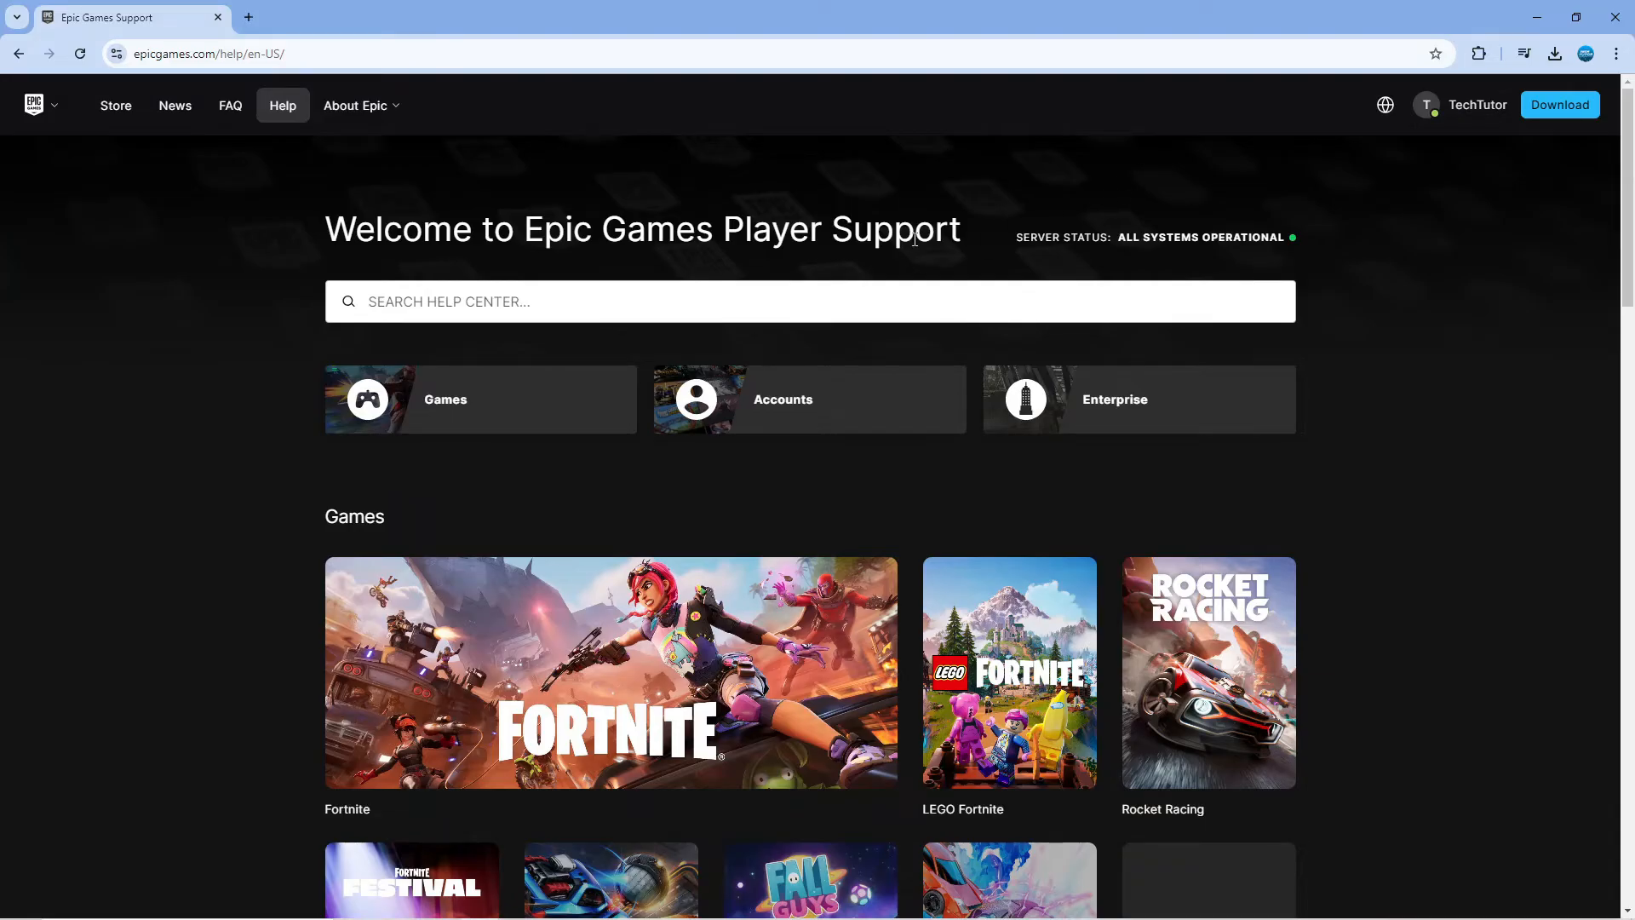
Scroll the Epic Games Store help page down to its Contact Us section
{"action": "scroll", "scroll_direction": "down", "scroll_amount": 3}
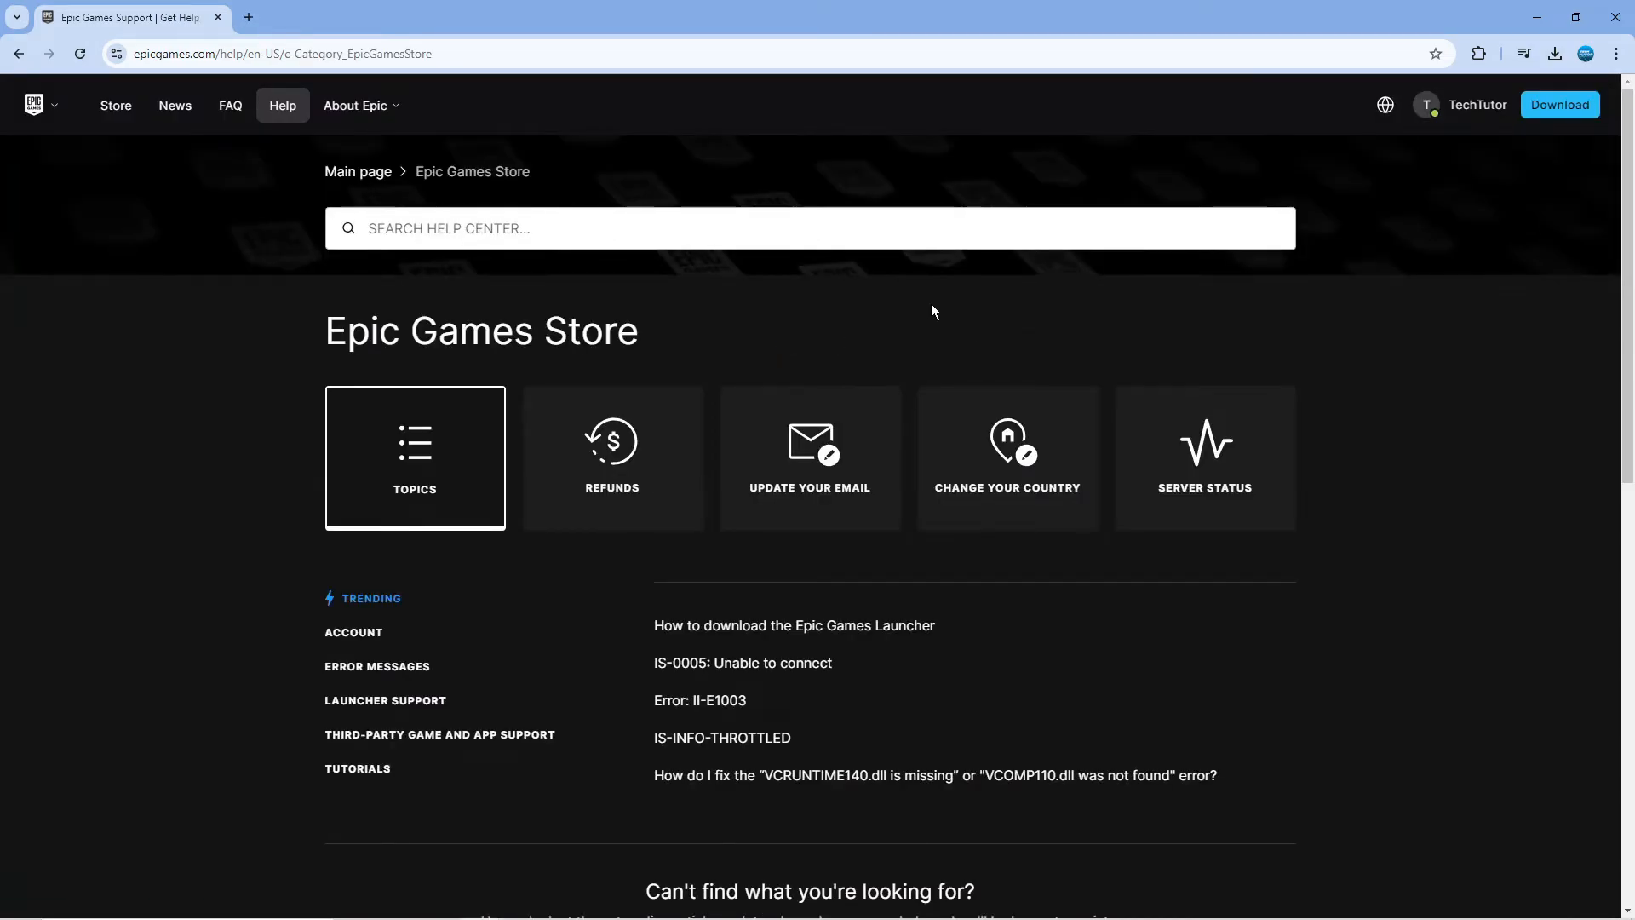
{"action": "scroll", "scroll_direction": "down", "scroll_amount": 3}
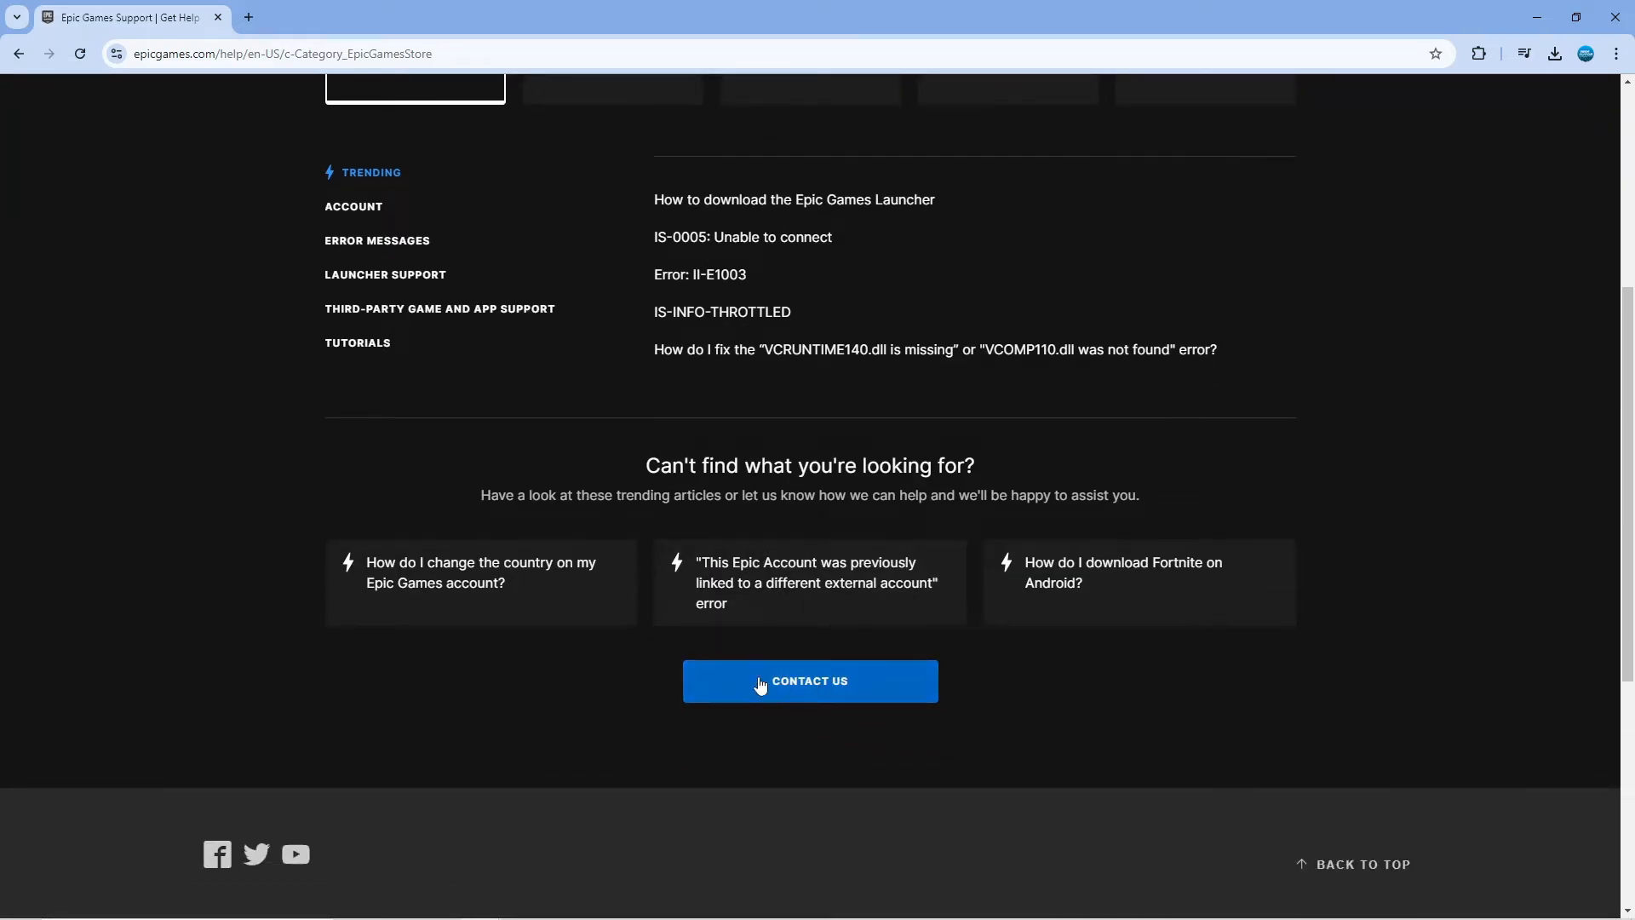
Start a support request with platform PC and contact reason Epic Account
{"action": "left_click", "coordinate": [811, 680]}
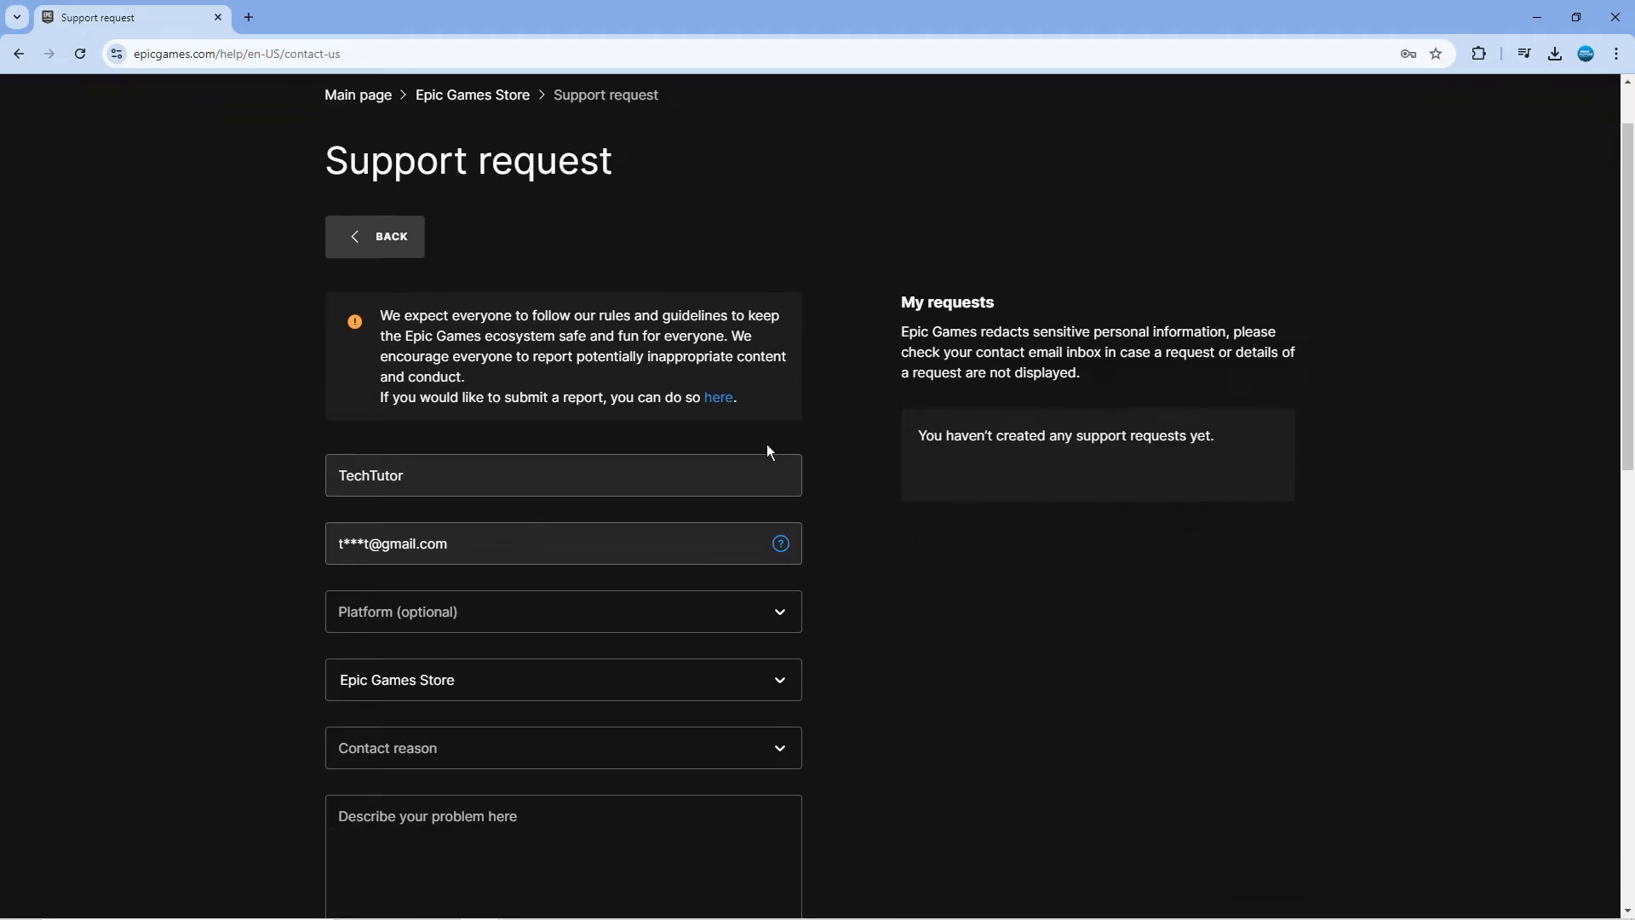
{"action": "mouse_move", "coordinate": [511, 625]}
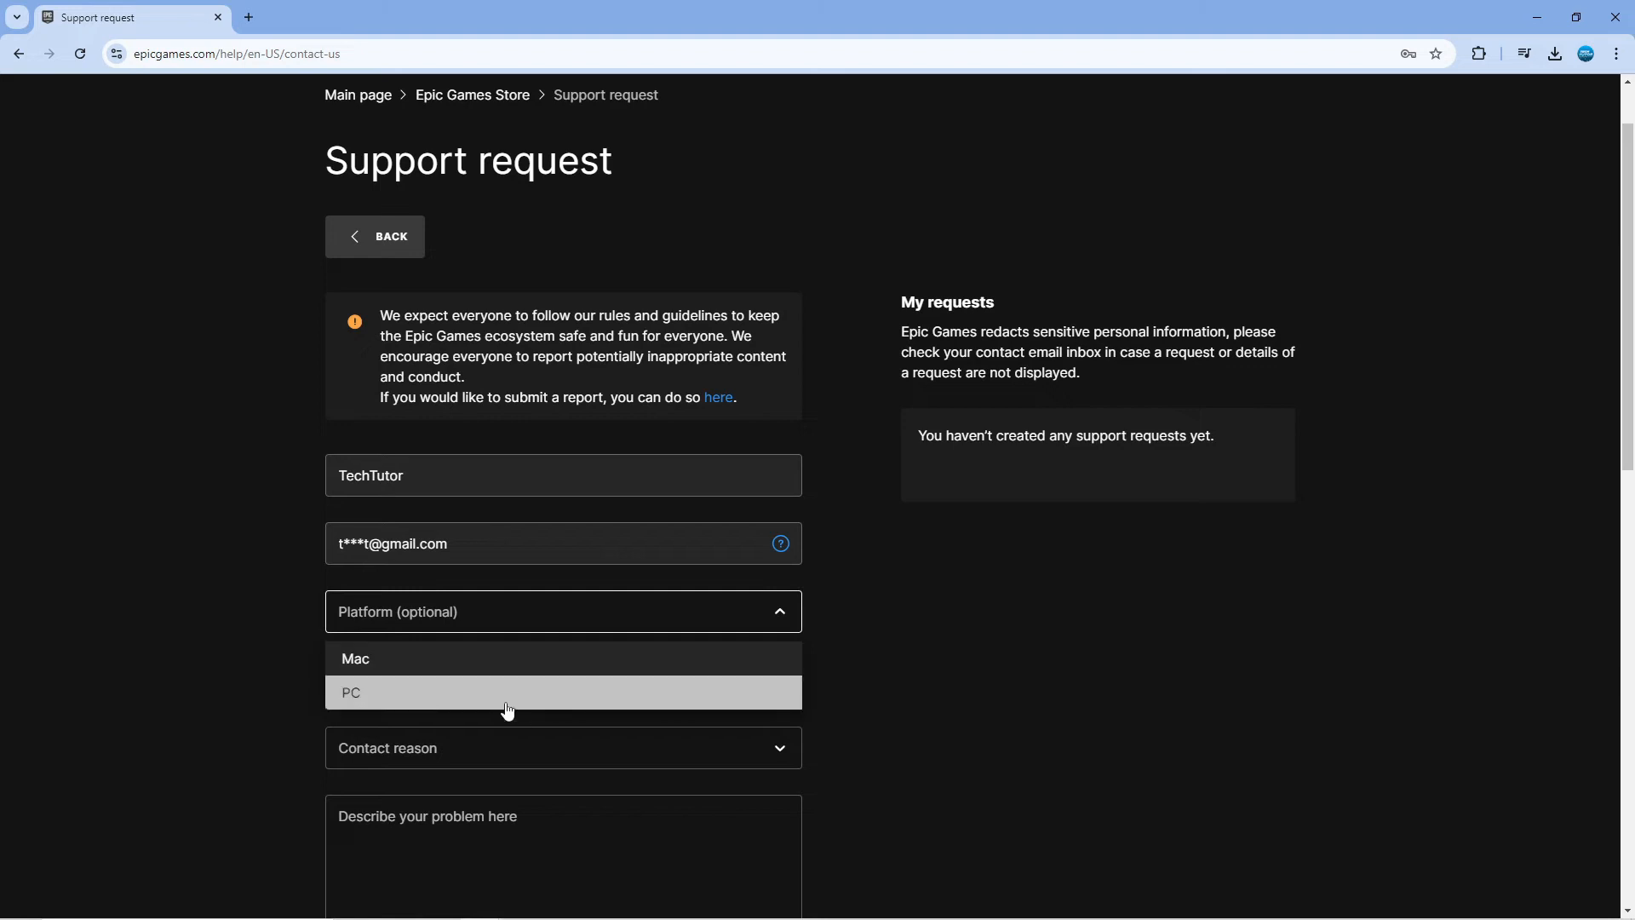
{"action": "left_click", "coordinate": [353, 694]}
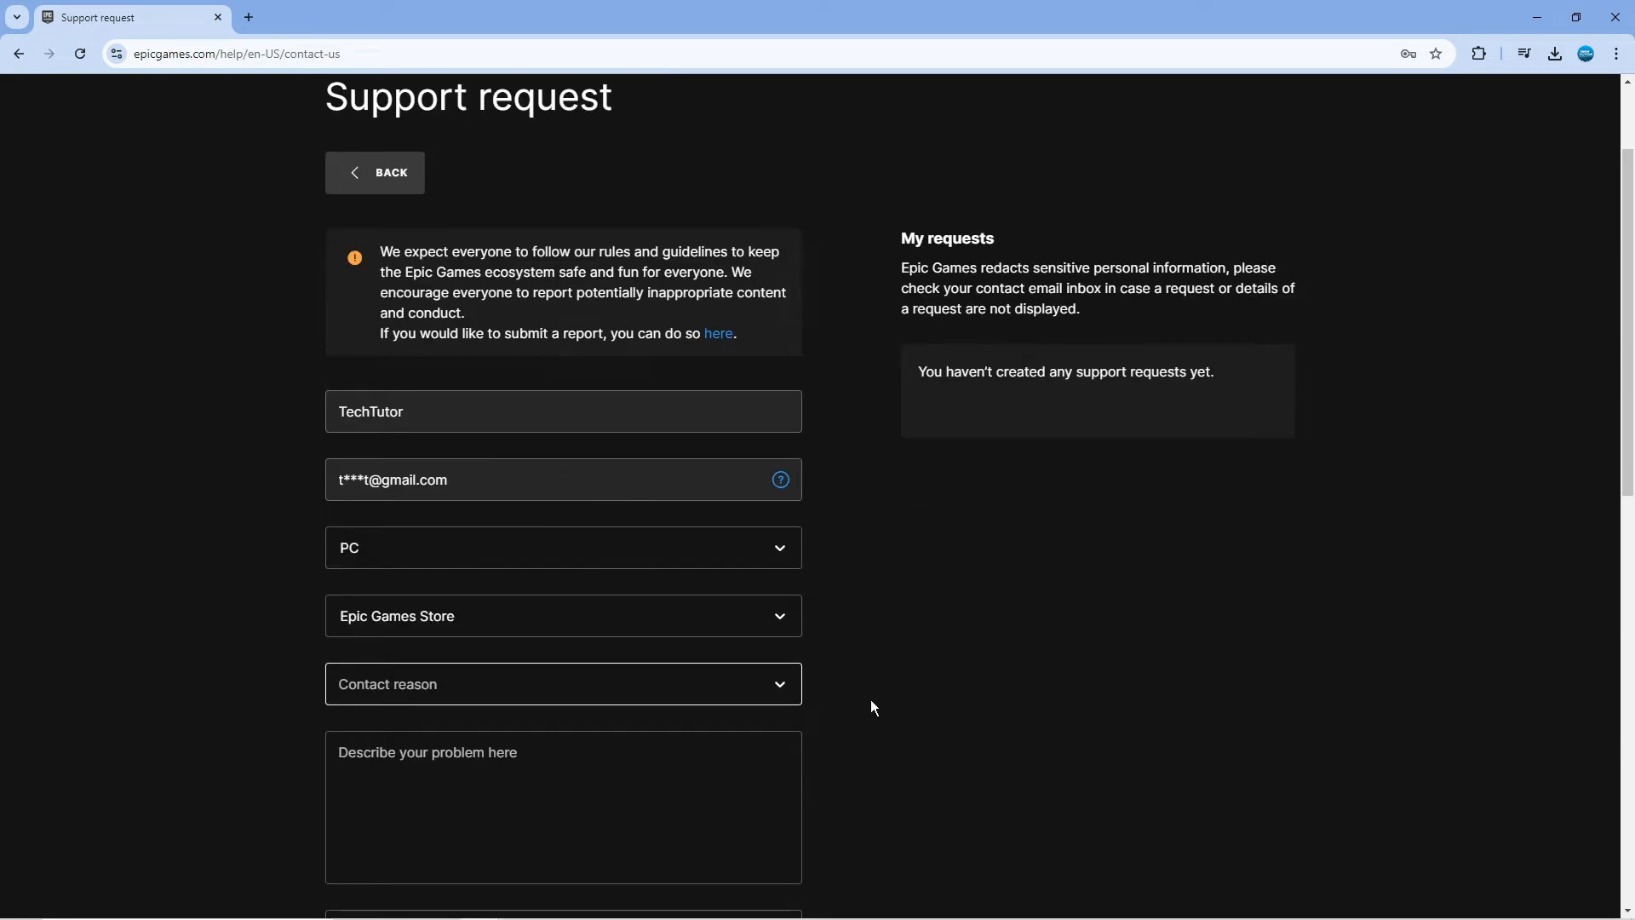
{"action": "left_click", "coordinate": [562, 683]}
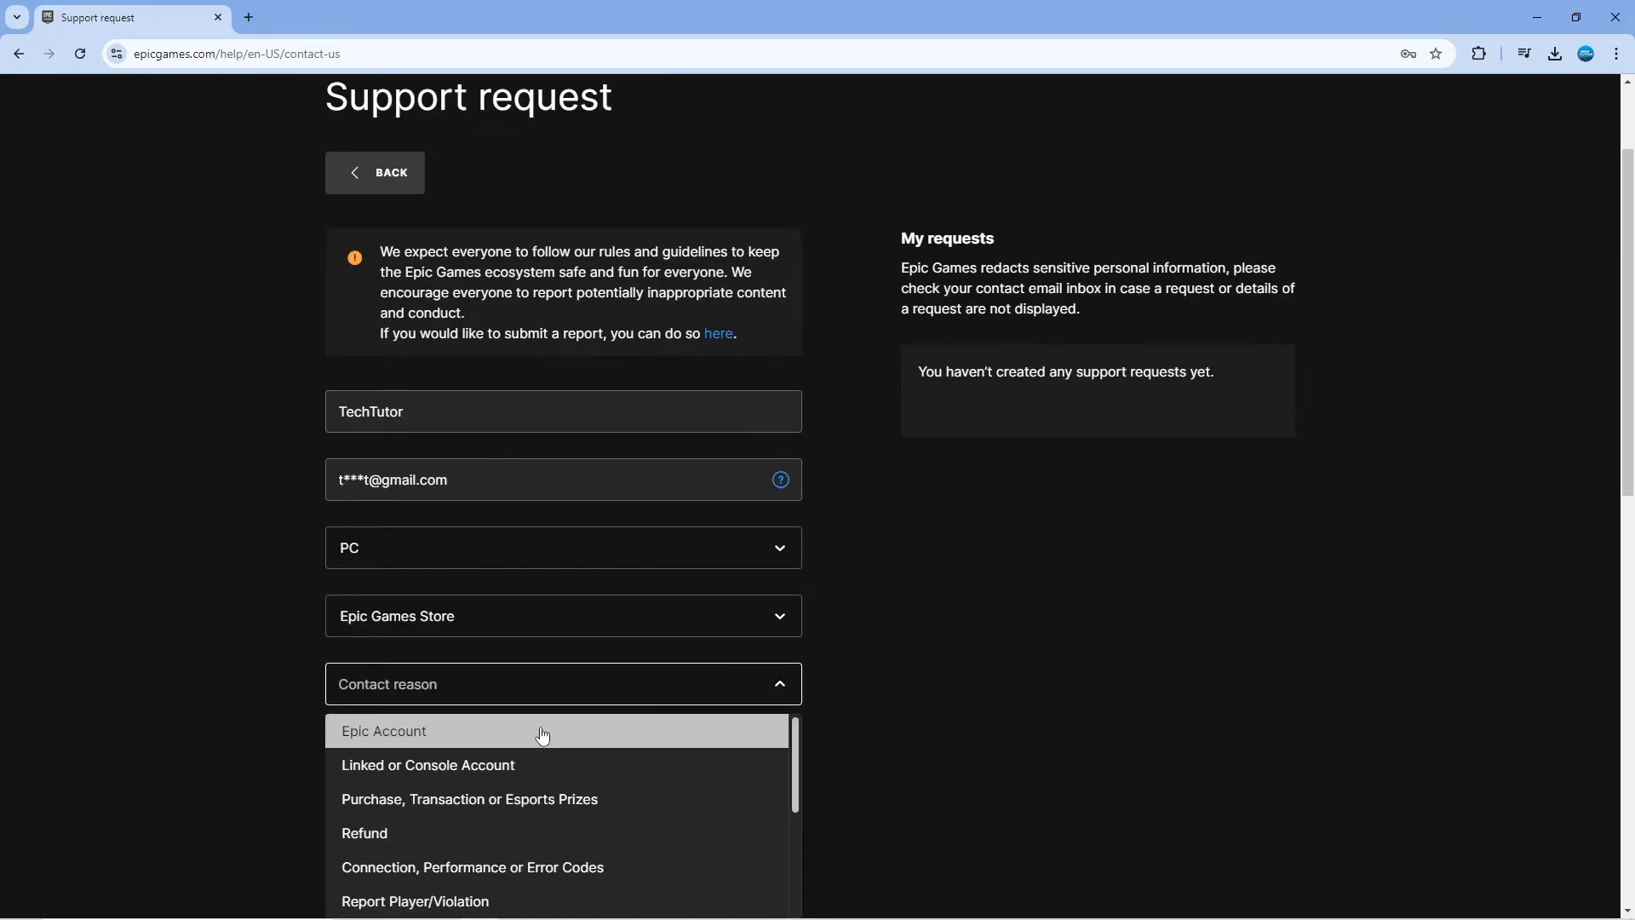
{"action": "left_click", "coordinate": [540, 733]}
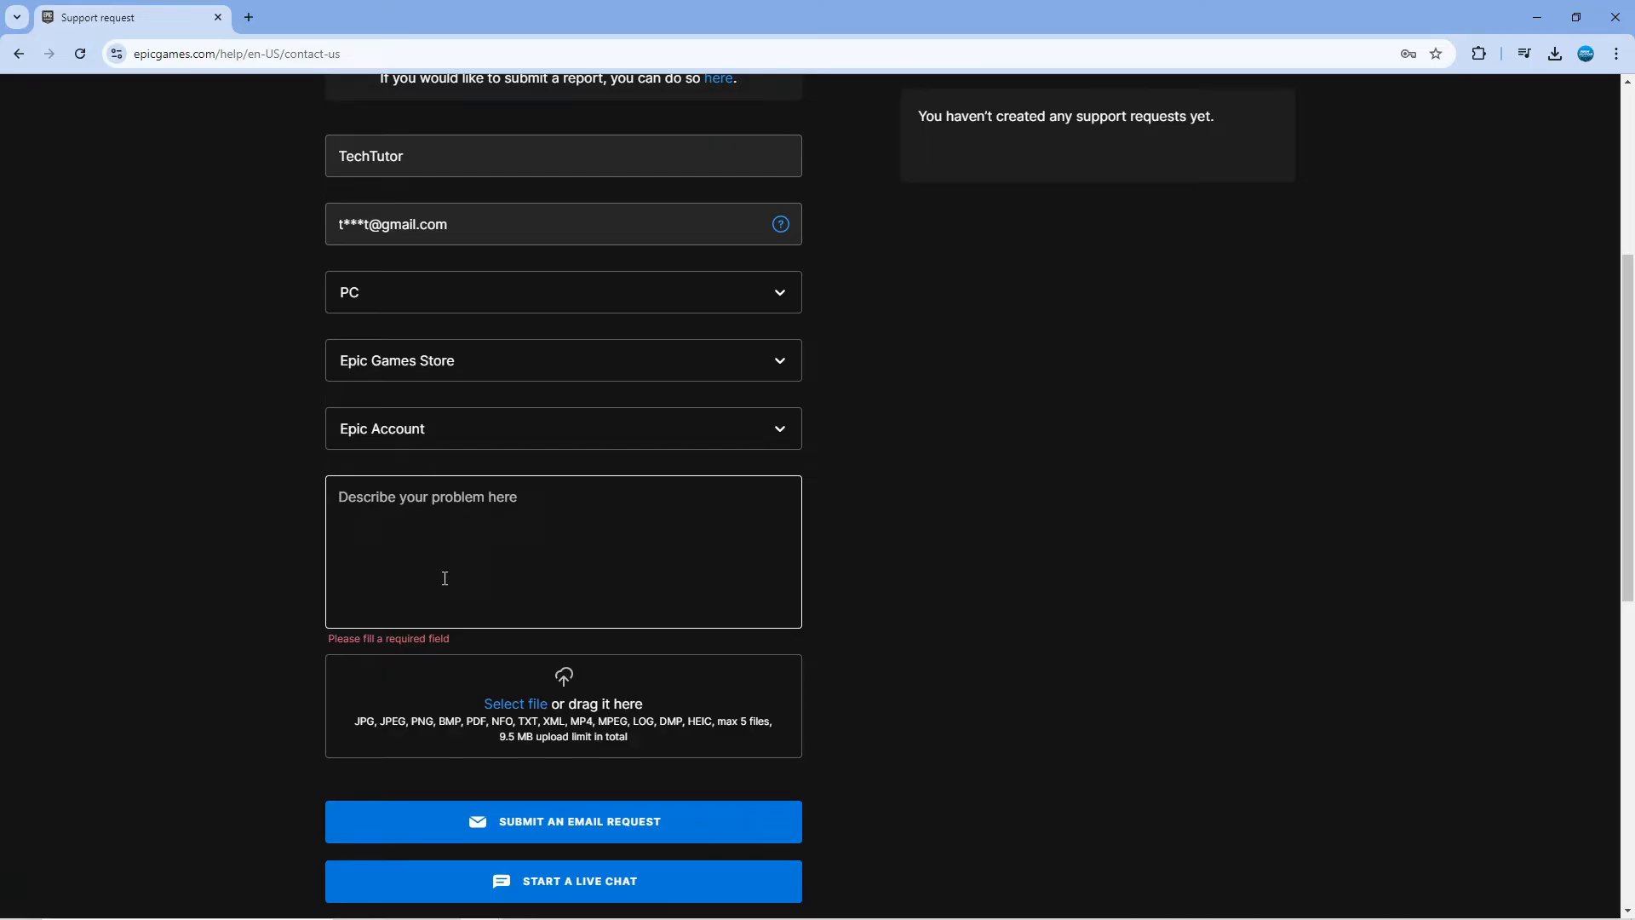
Describe the problem: 'I can't access my email and would like to change it please can you help.'
{"action": "type", "text": "I can't access my email and would like to change it please can you help."}
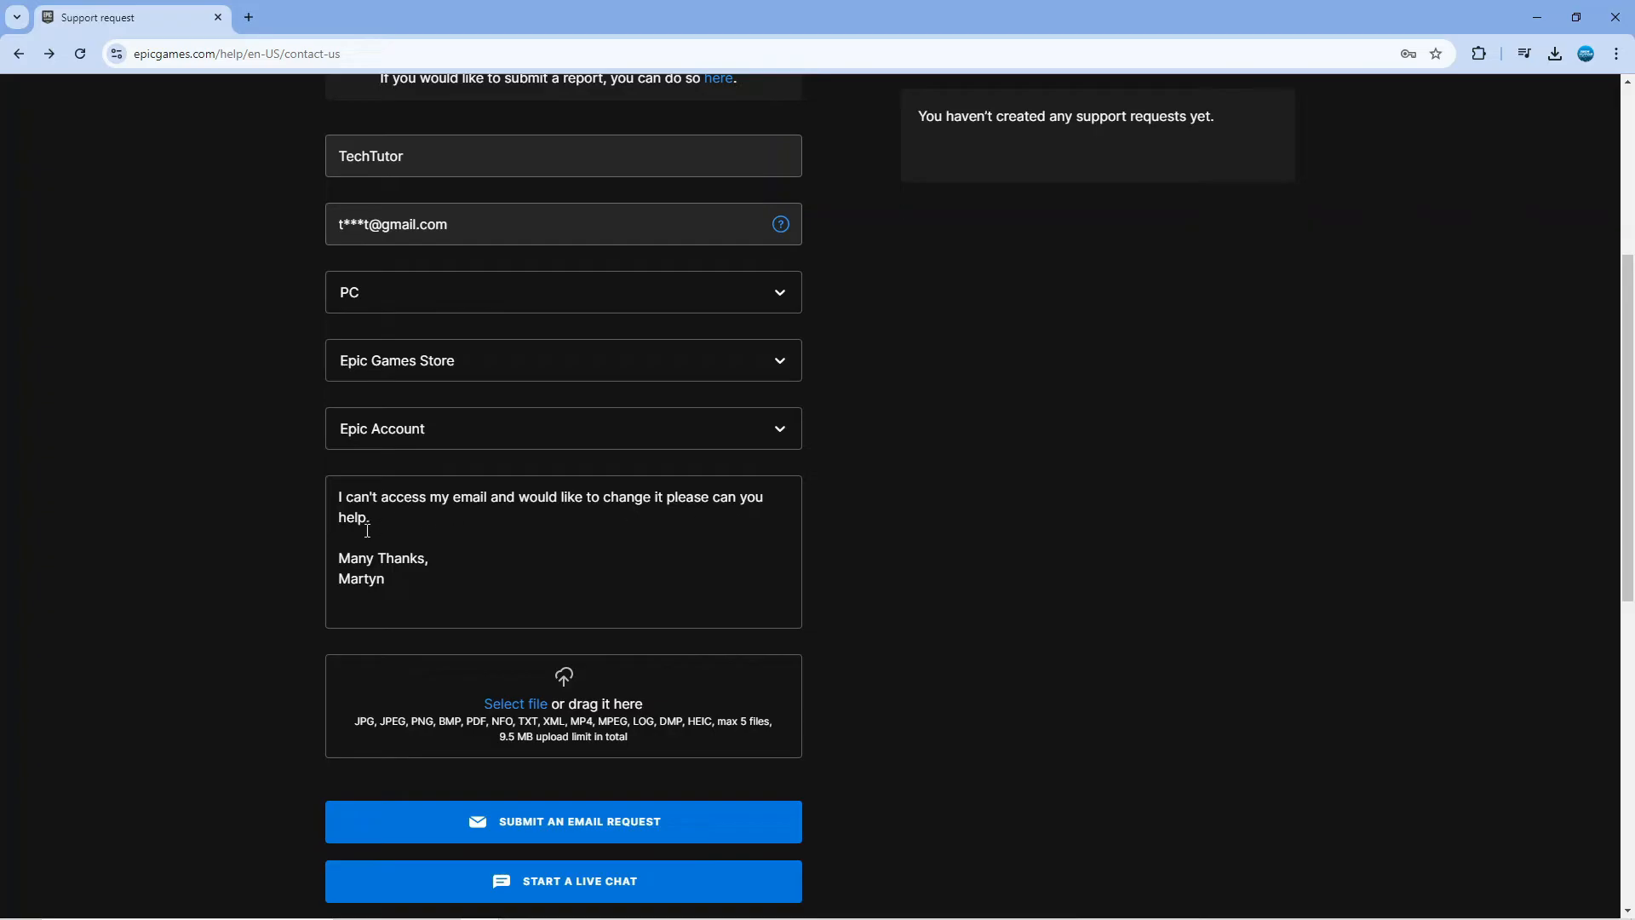
{"action": "mouse_move", "coordinate": [693, 579]}
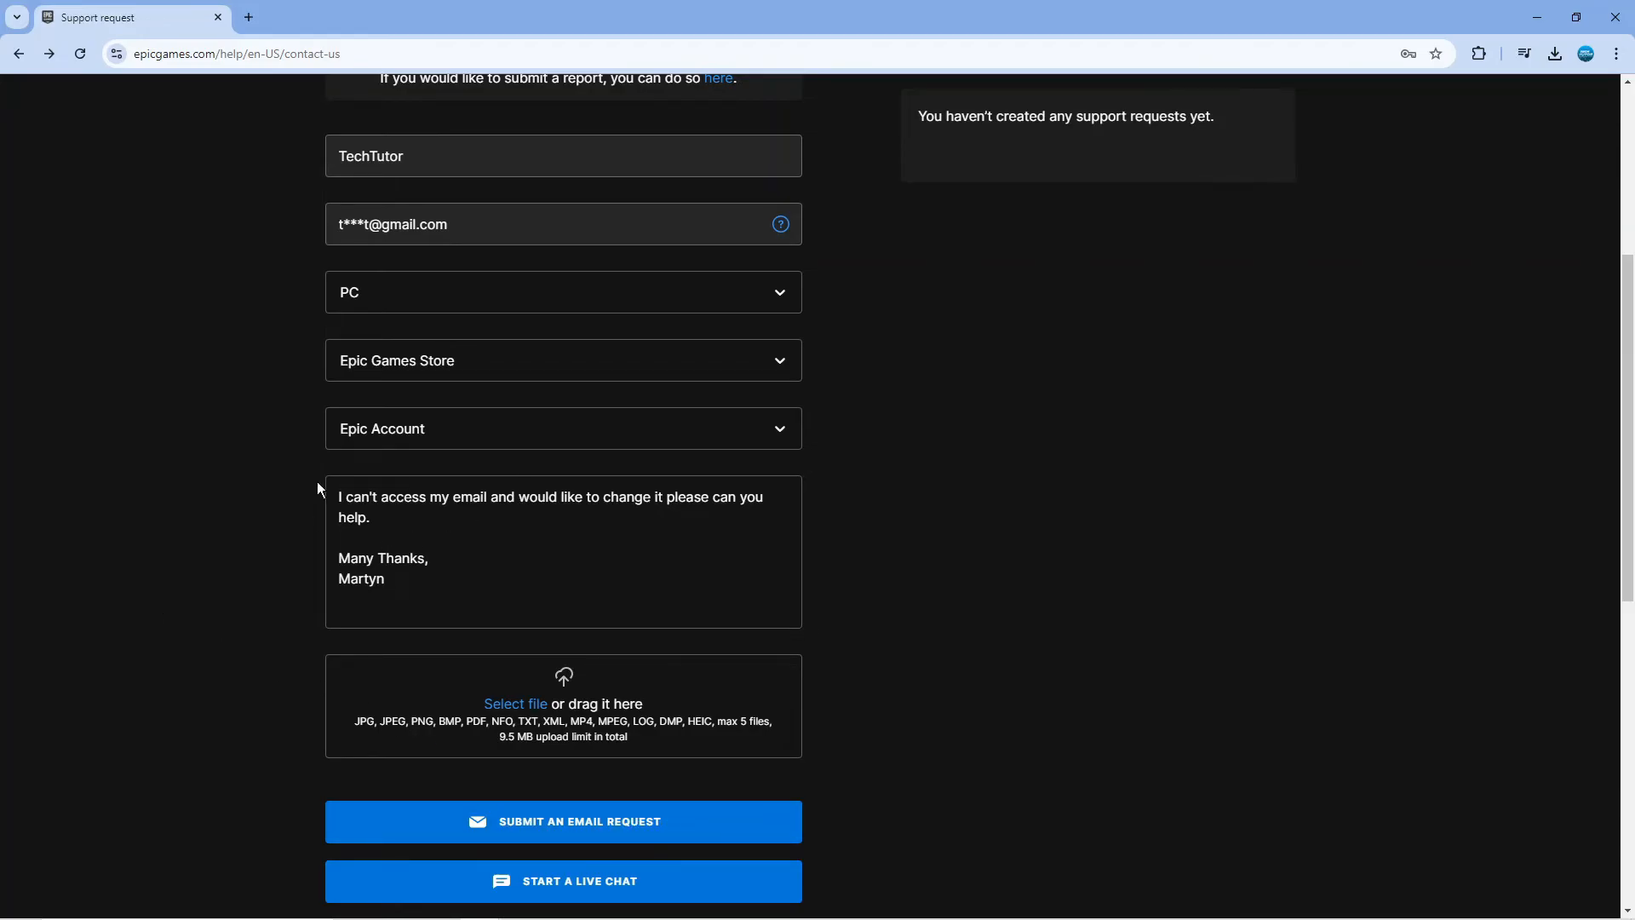
{"action": "mouse_move", "coordinate": [293, 461]}
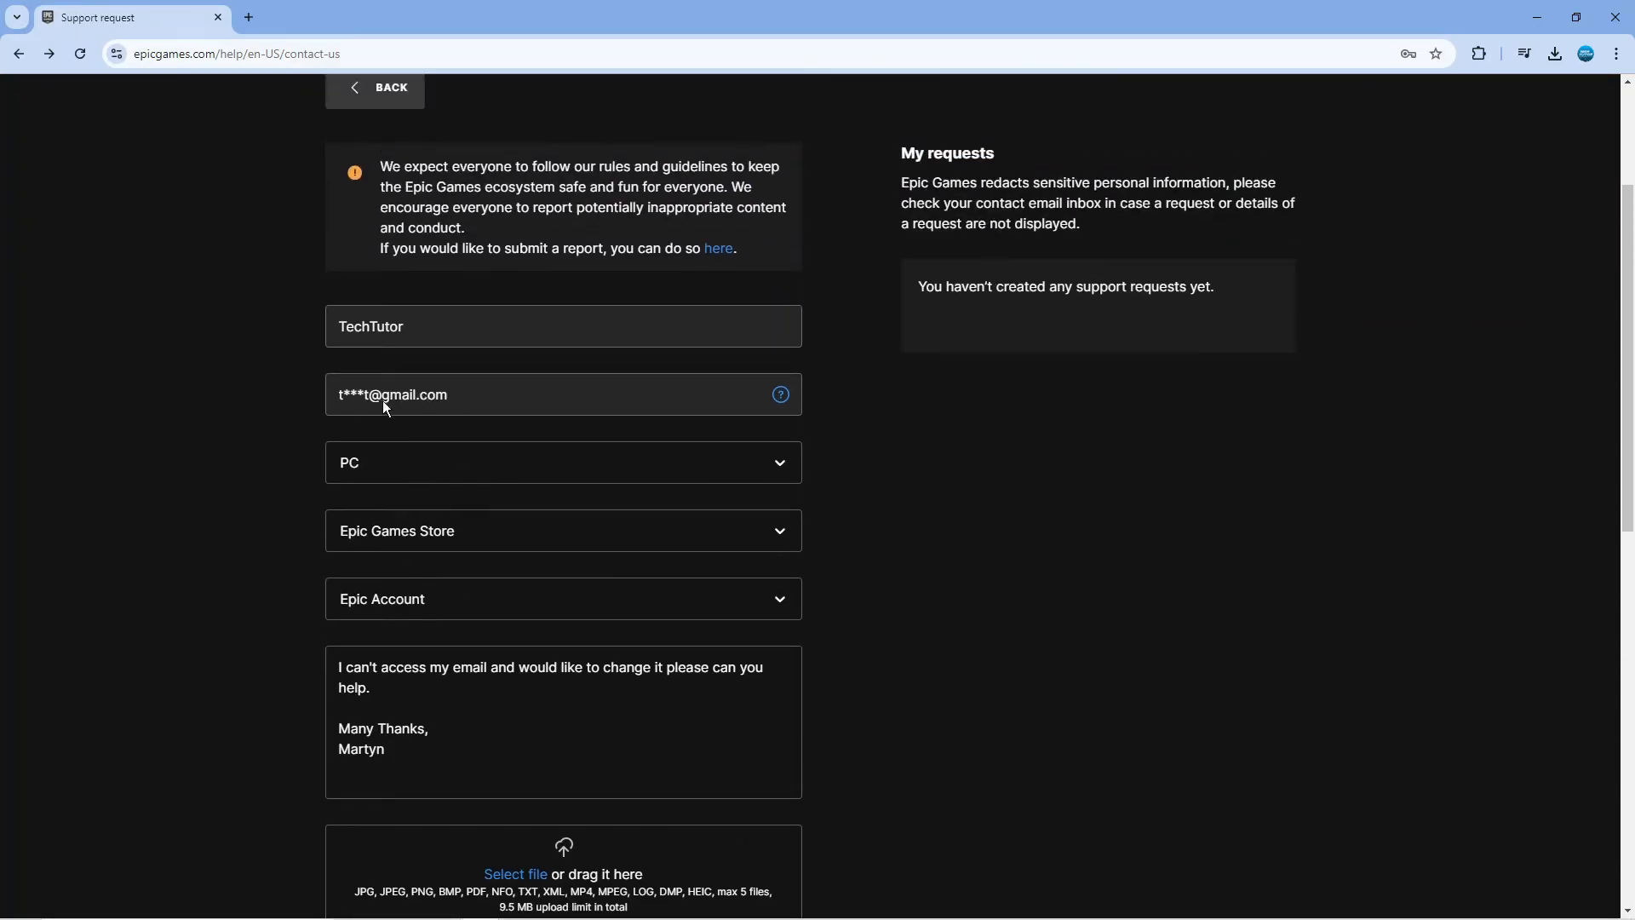
{"action": "mouse_move", "coordinate": [552, 468]}
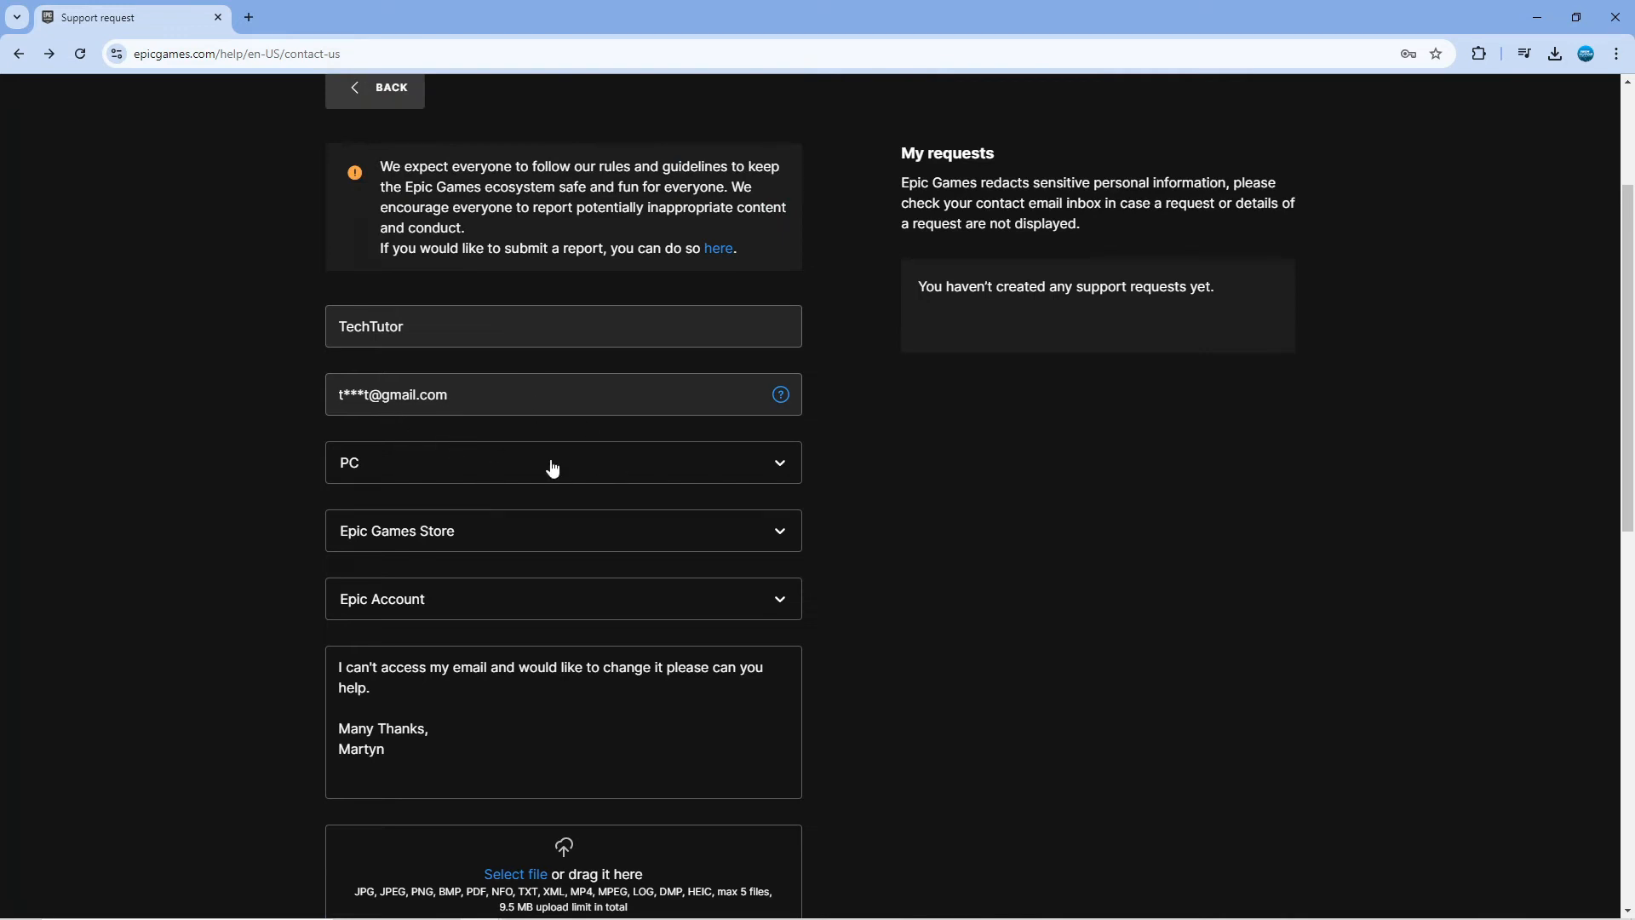
{"action": "mouse_move", "coordinate": [435, 407]}
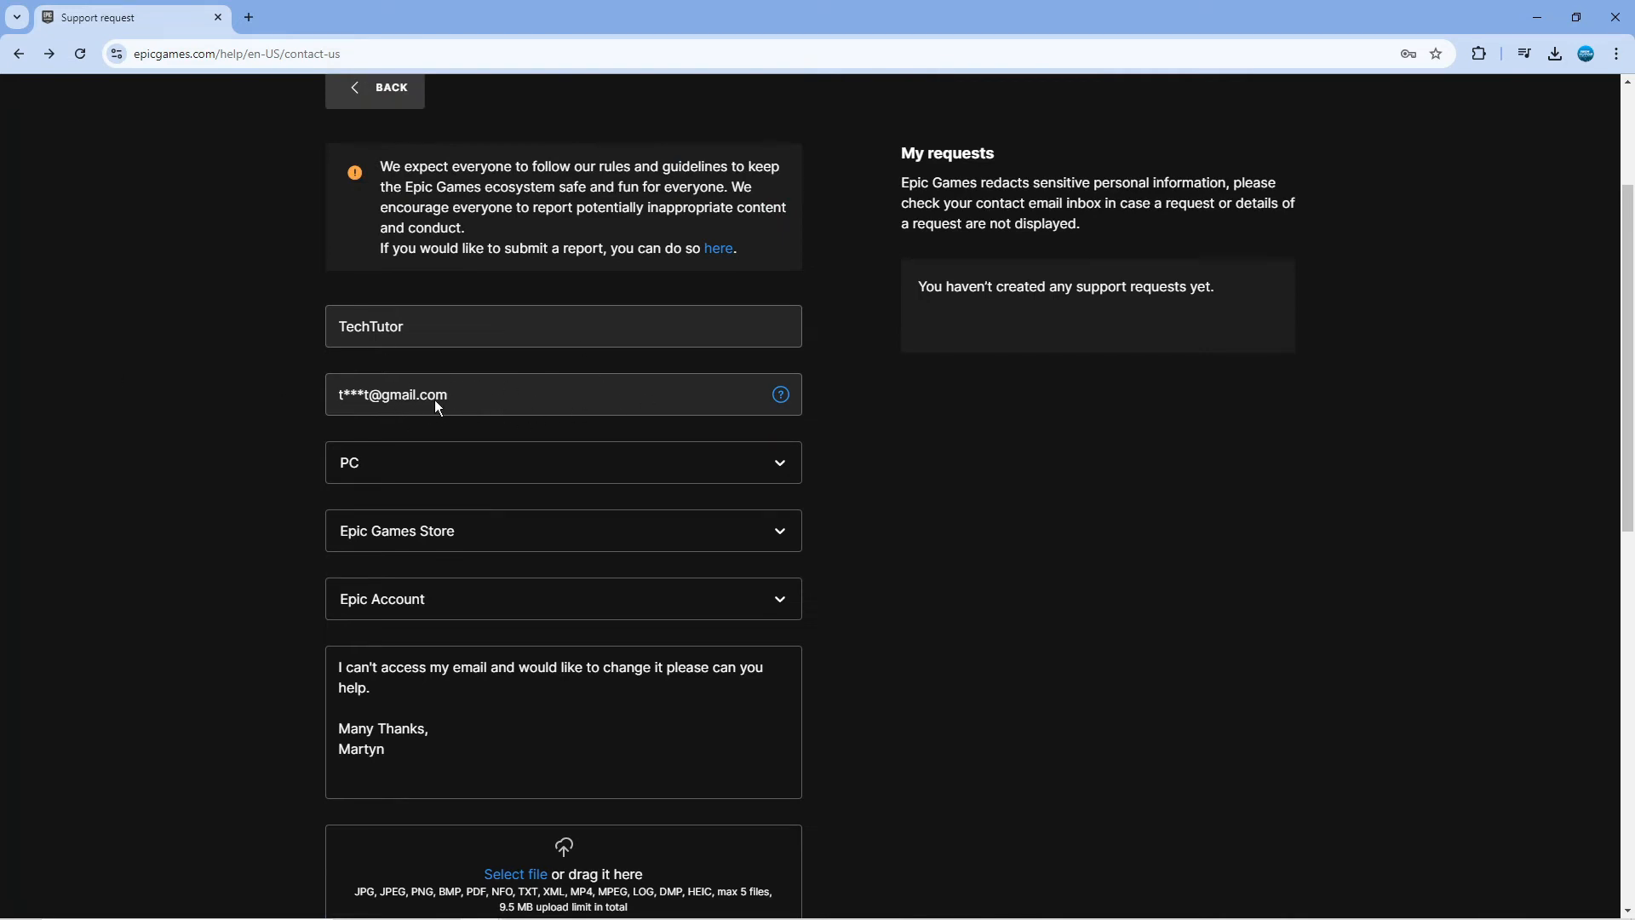
{"action": "mouse_move", "coordinate": [459, 419]}
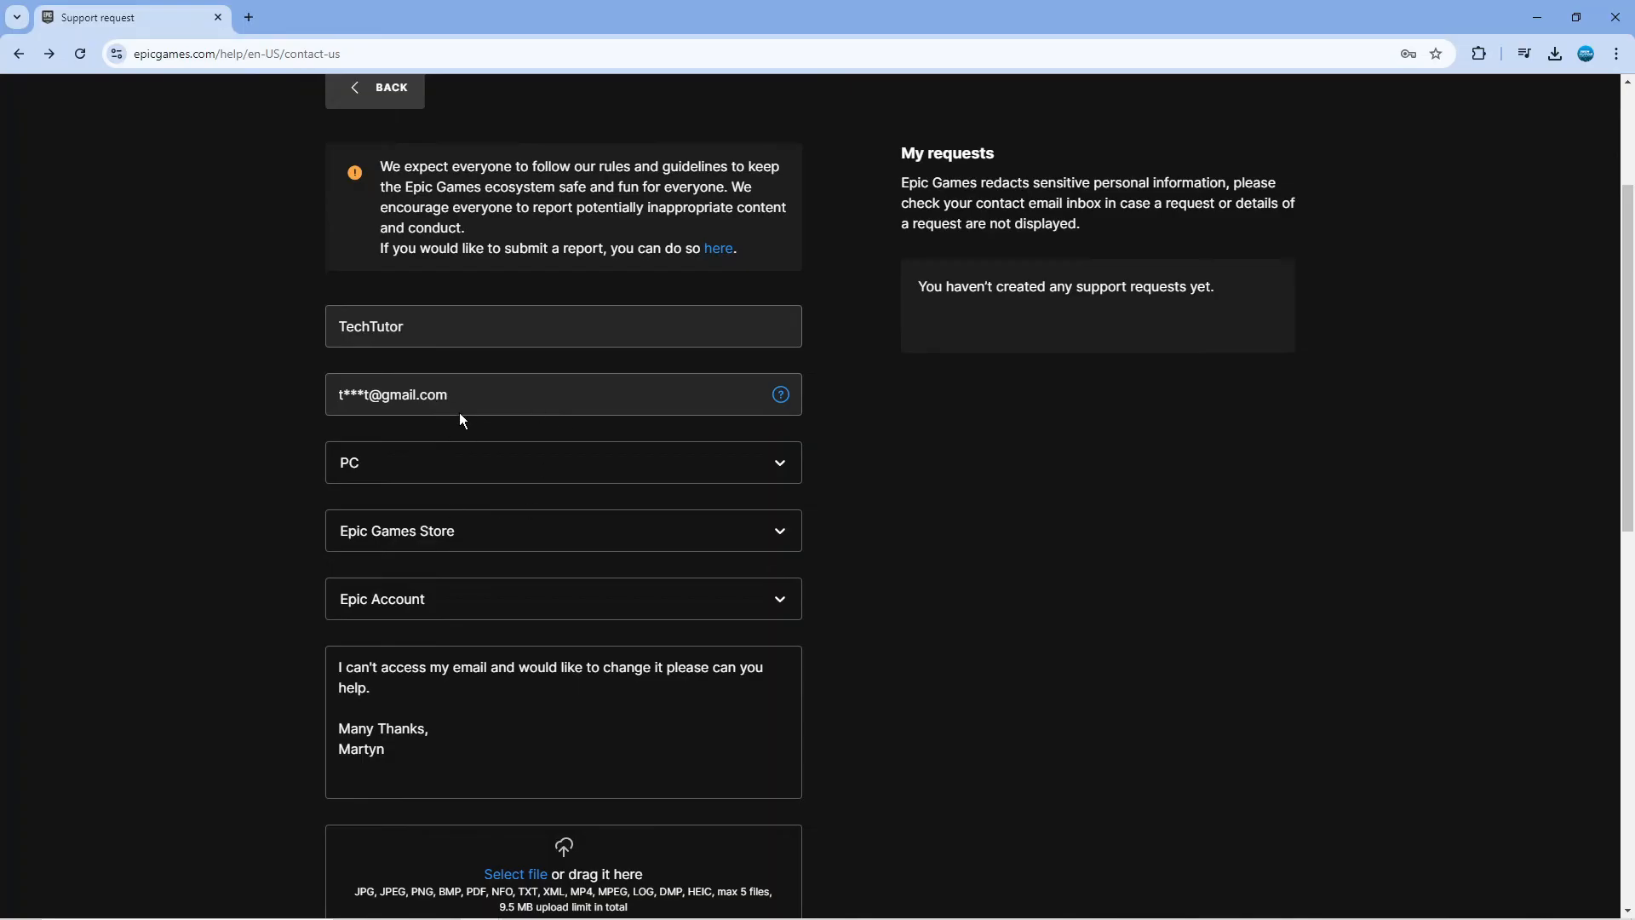
{"action": "mouse_move", "coordinate": [489, 426]}
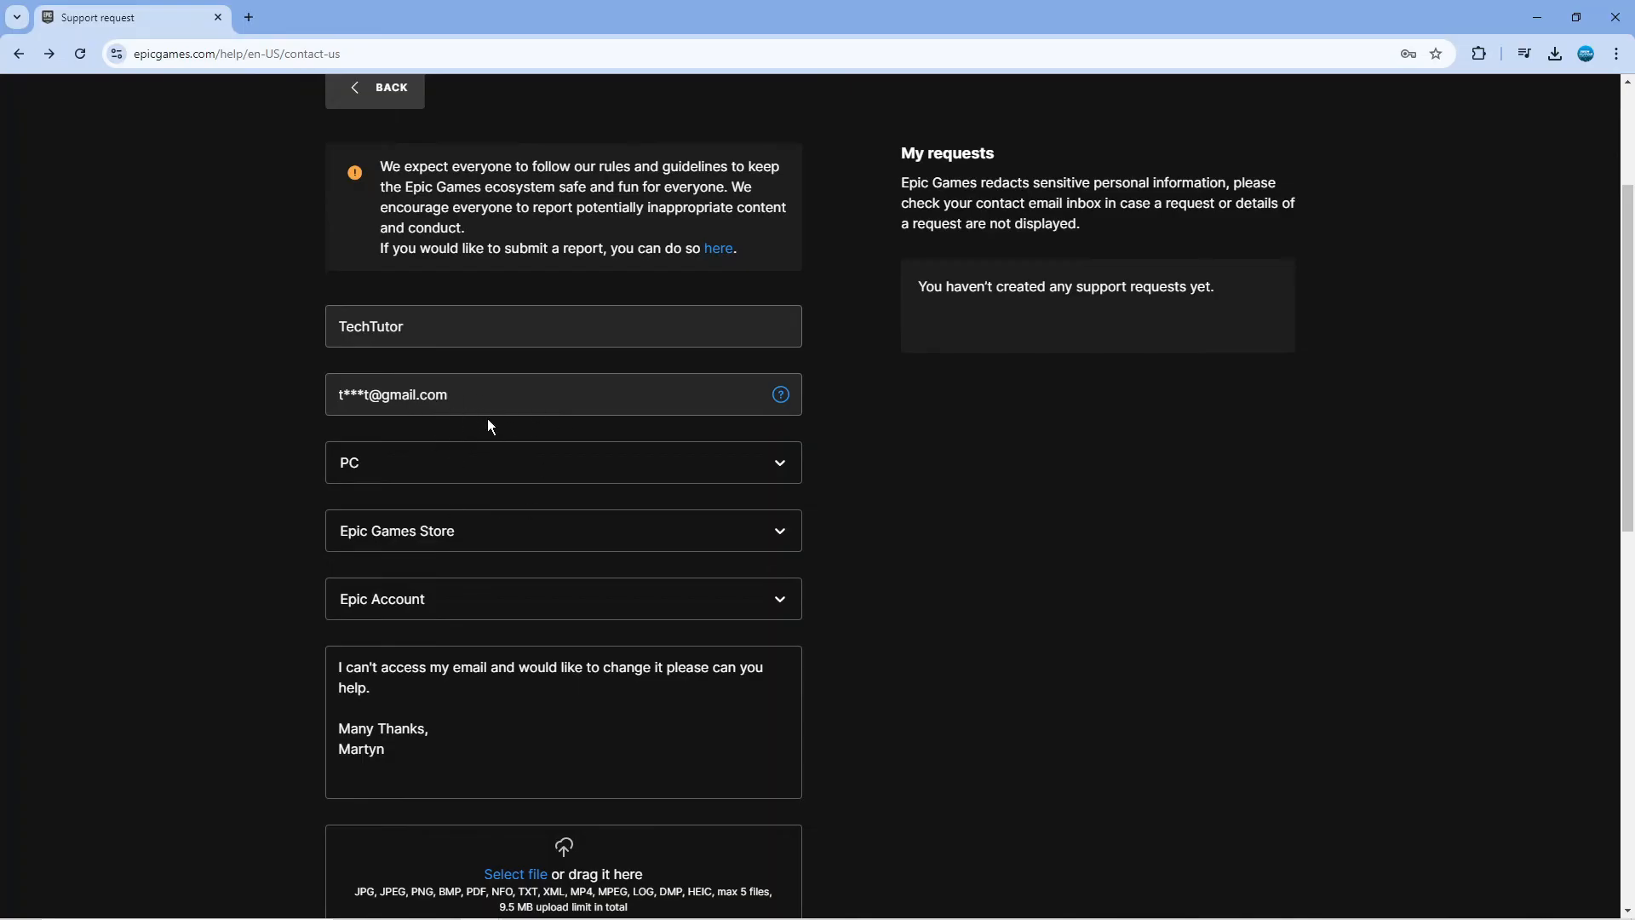
{"action": "mouse_move", "coordinate": [211, 518]}
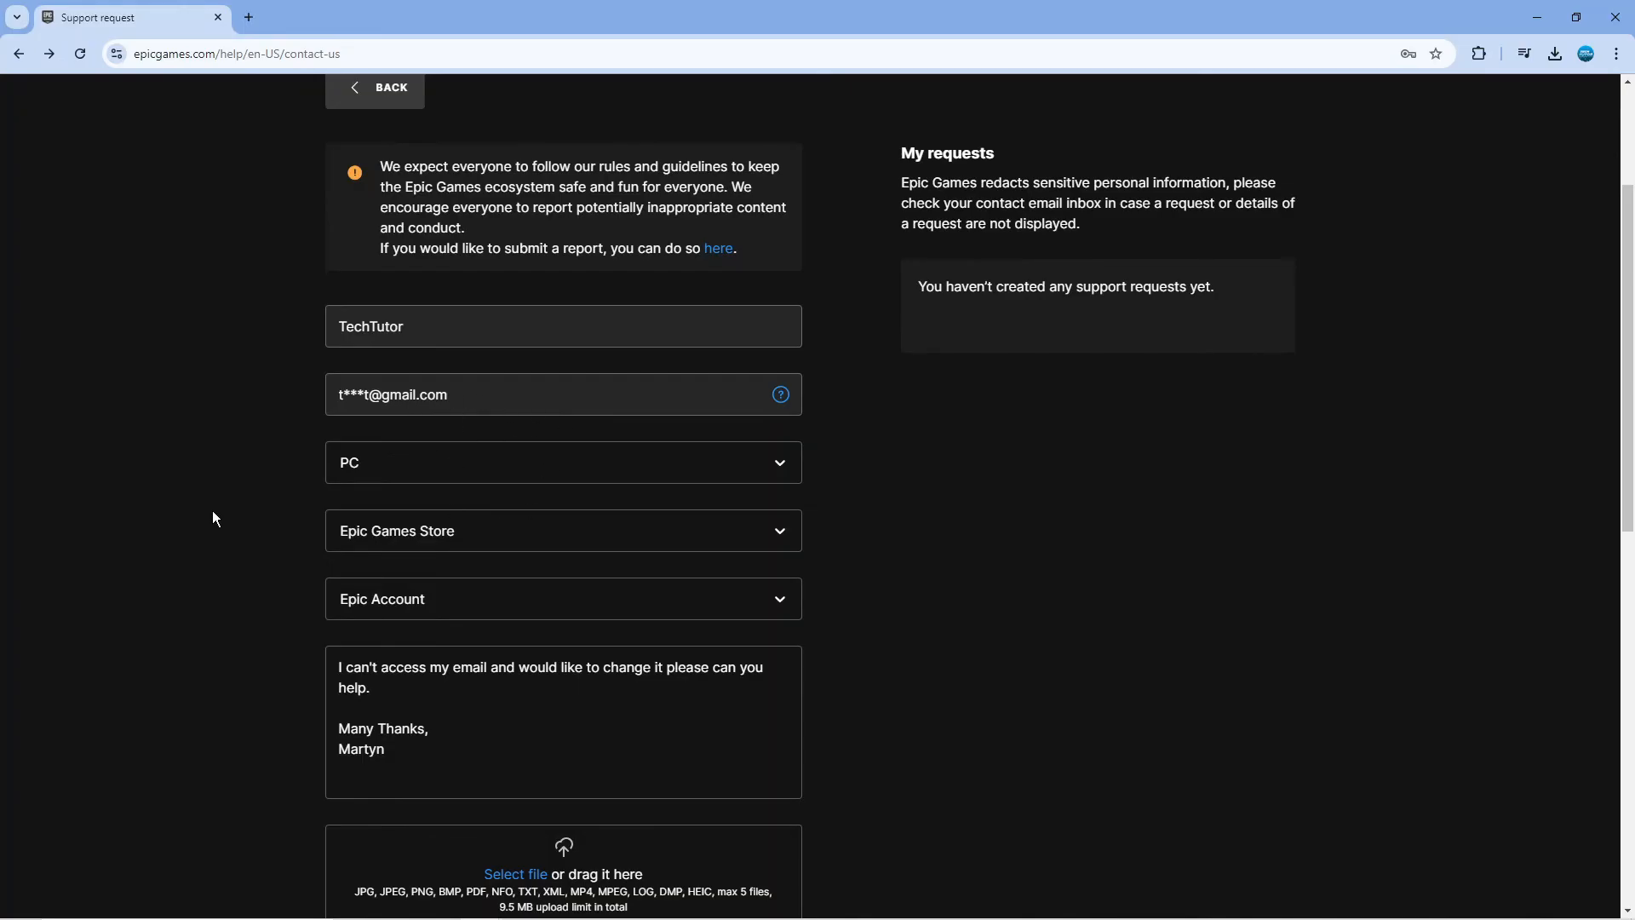